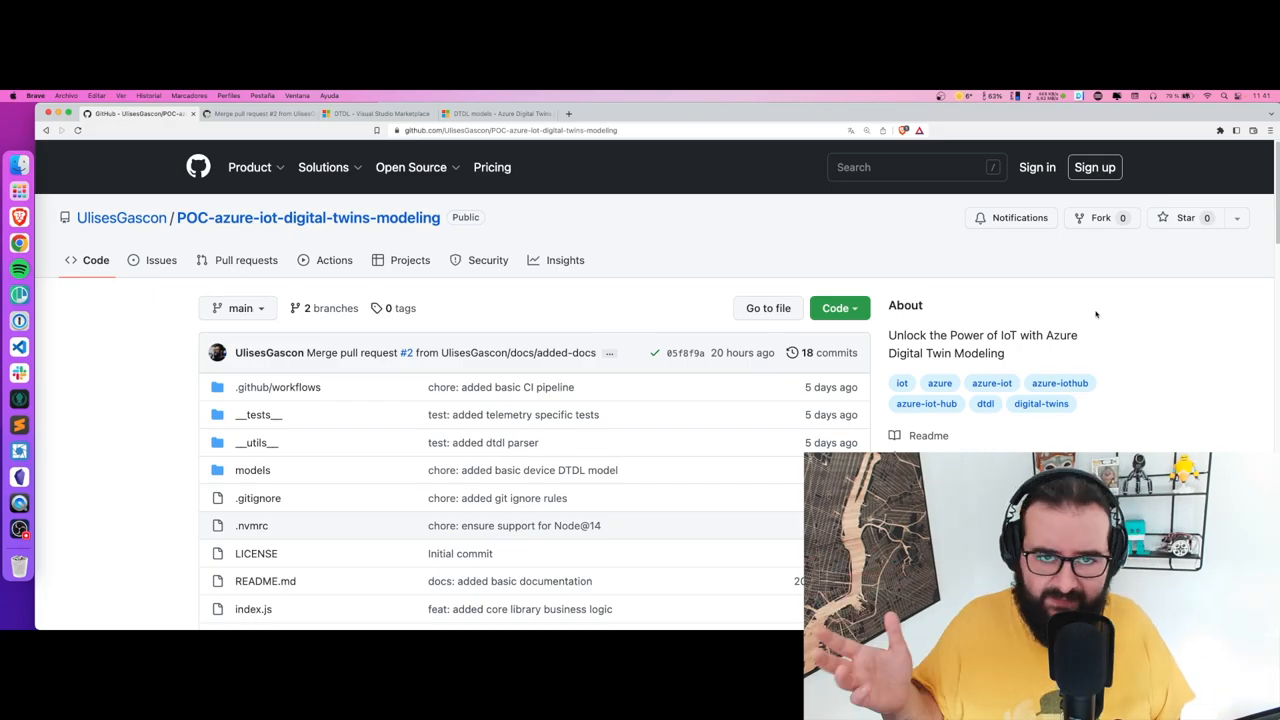
Scroll to the README's DTDL model JSON and highlight the reboot command's delay field
scroll(down, 3)
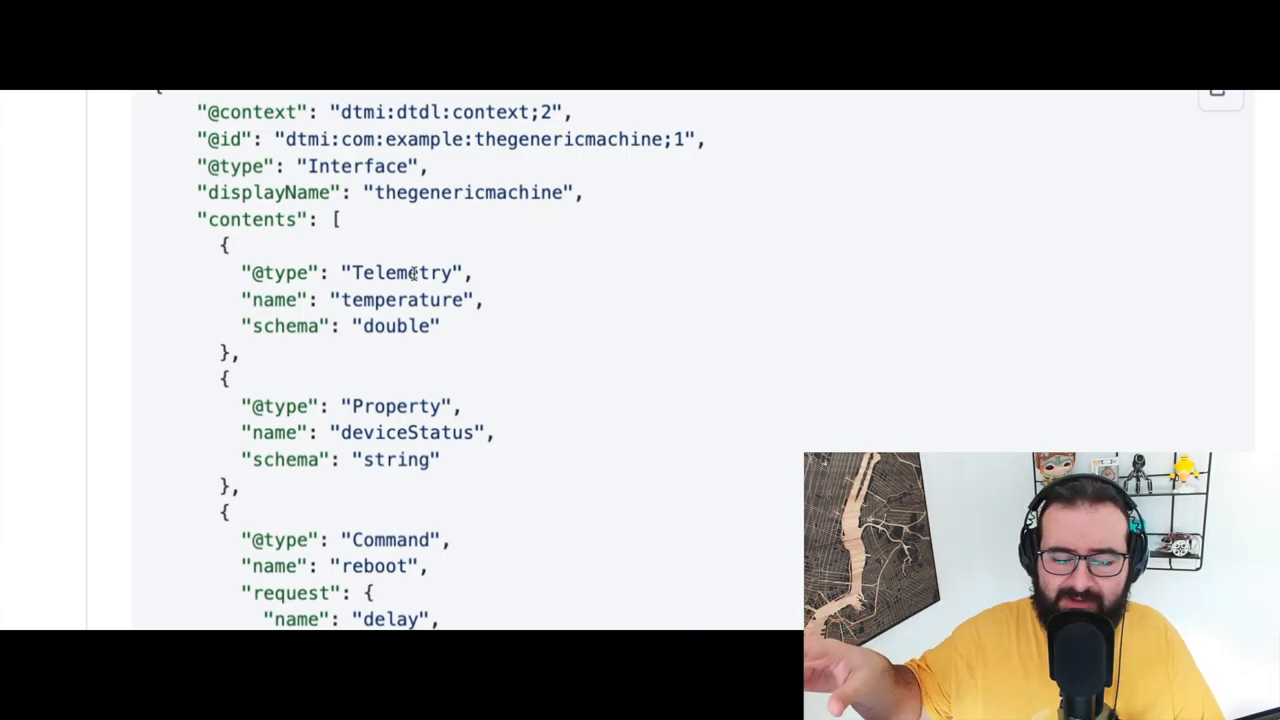
mouse_move(416, 272)
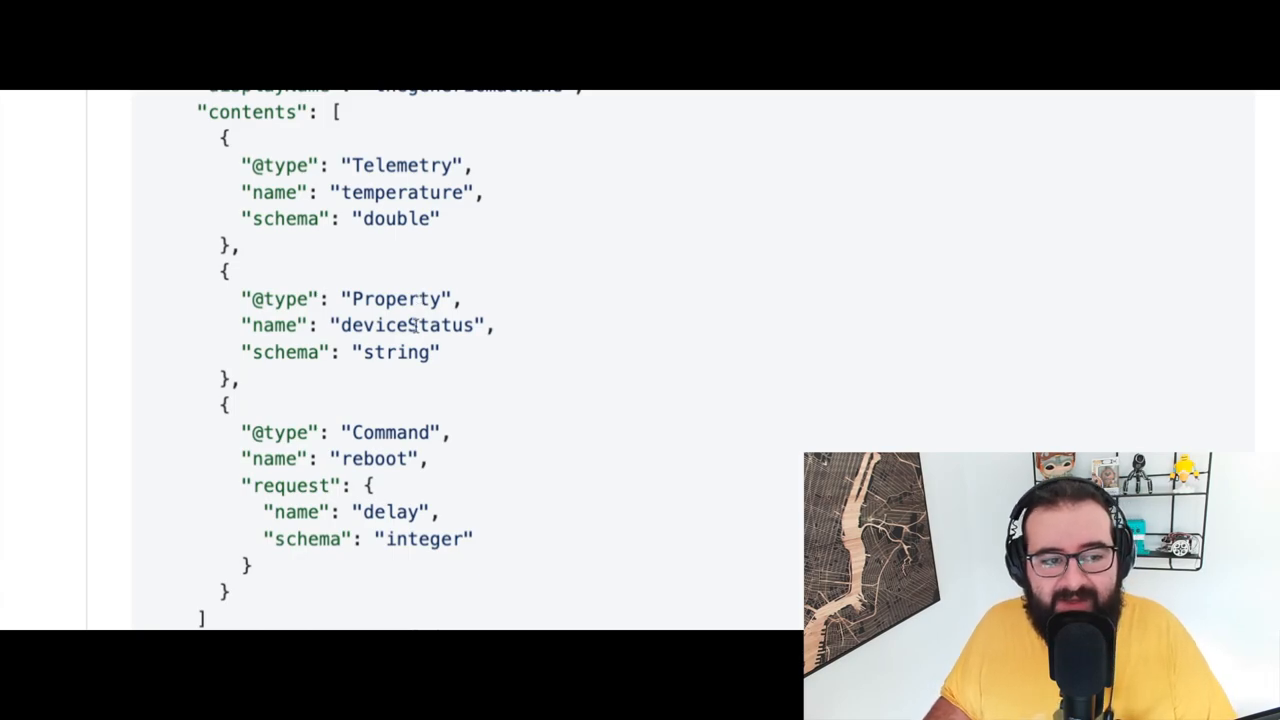
mouse_move(410, 392)
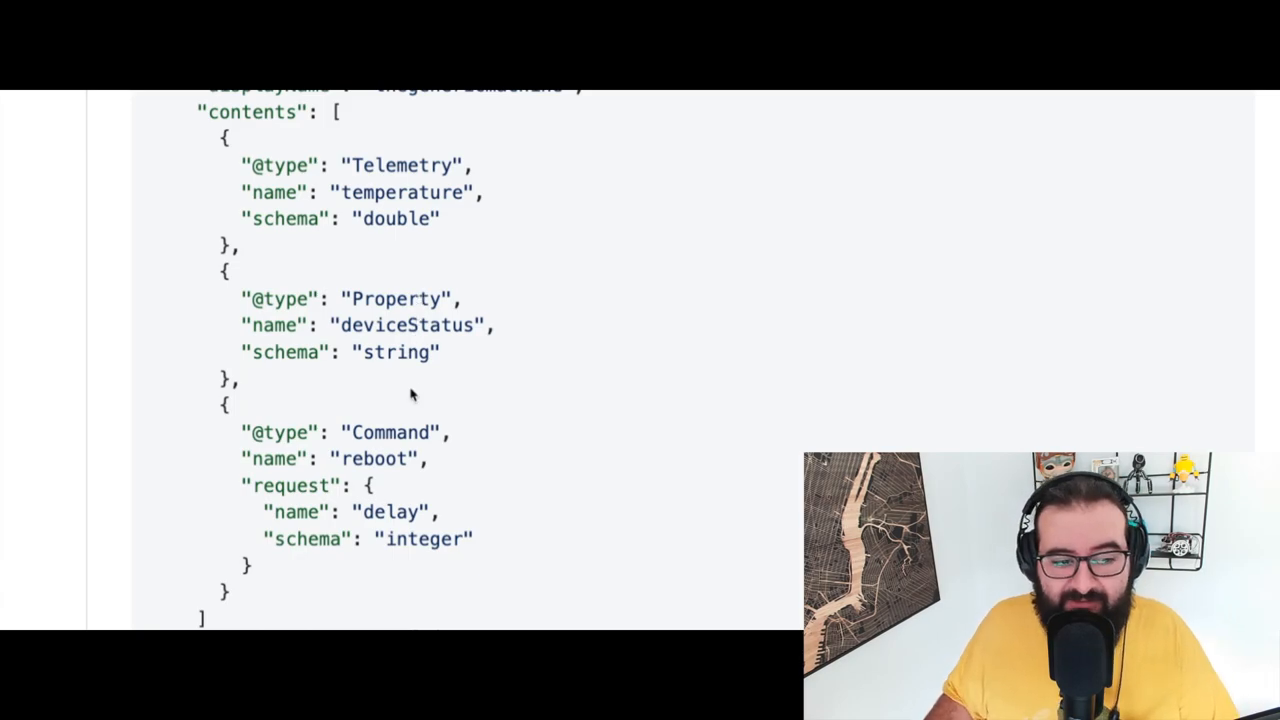
scroll(down, 3)
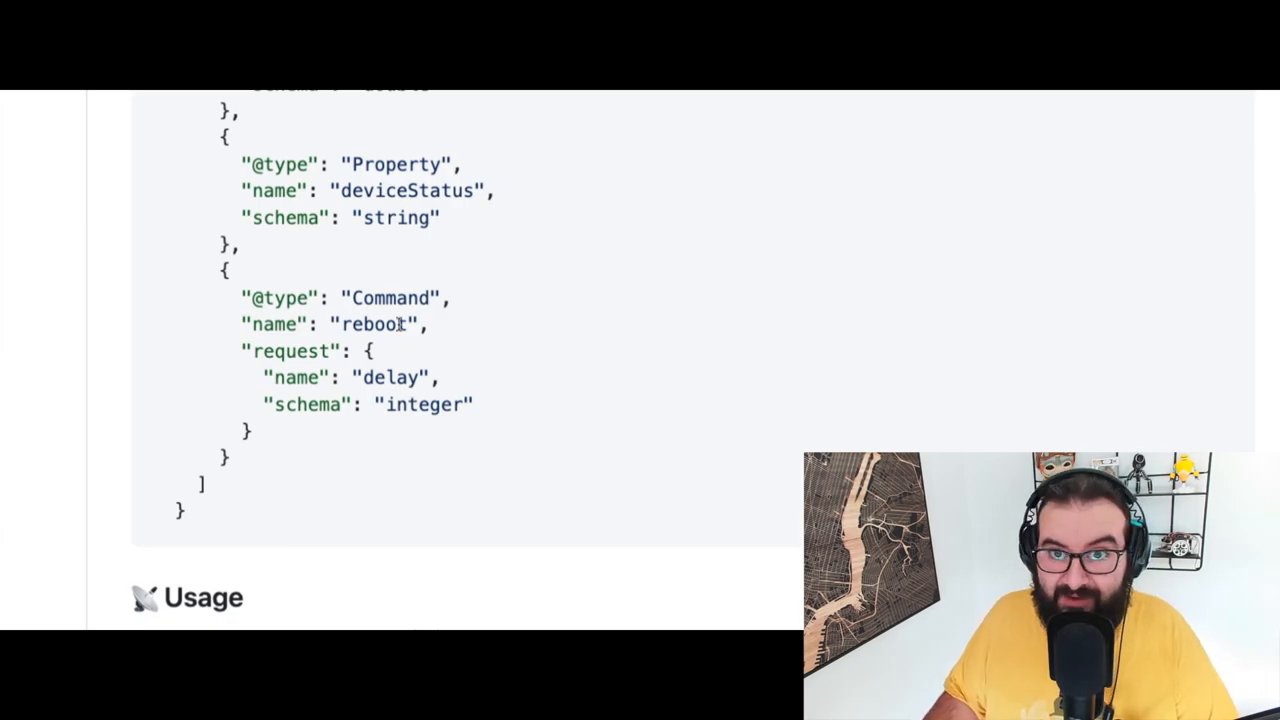
mouse_move(404, 364)
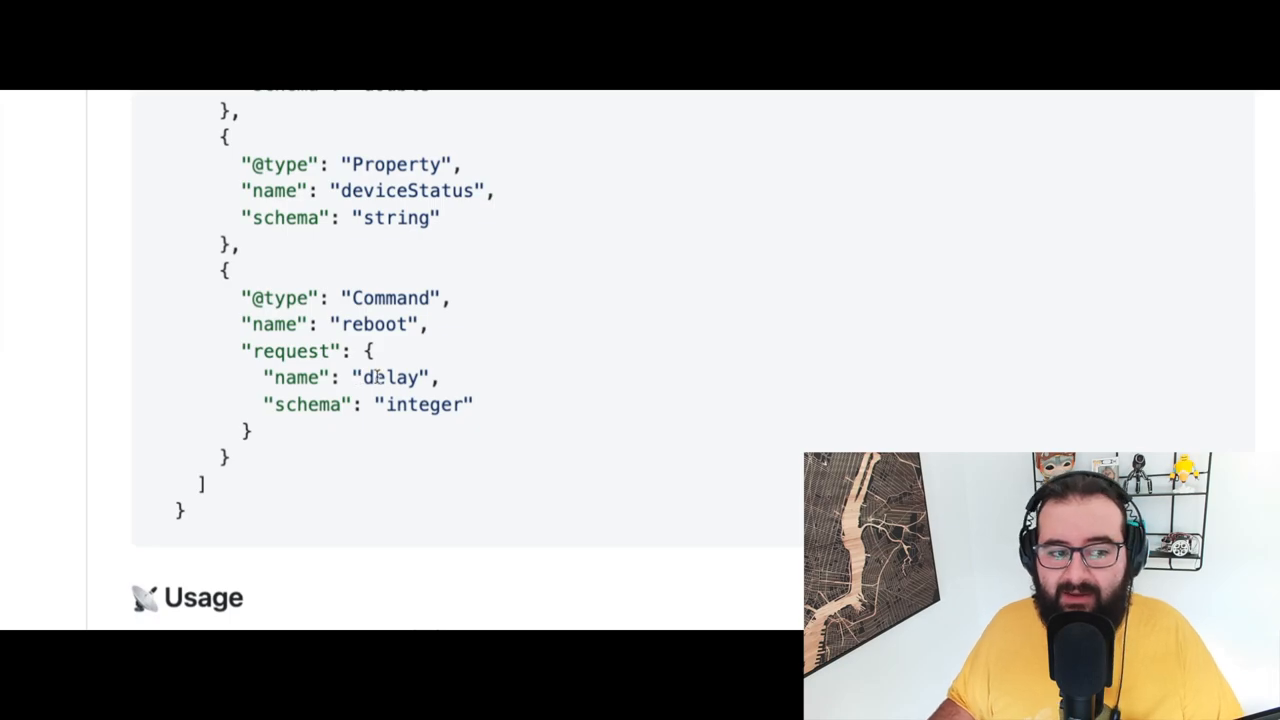
double_click(390, 376)
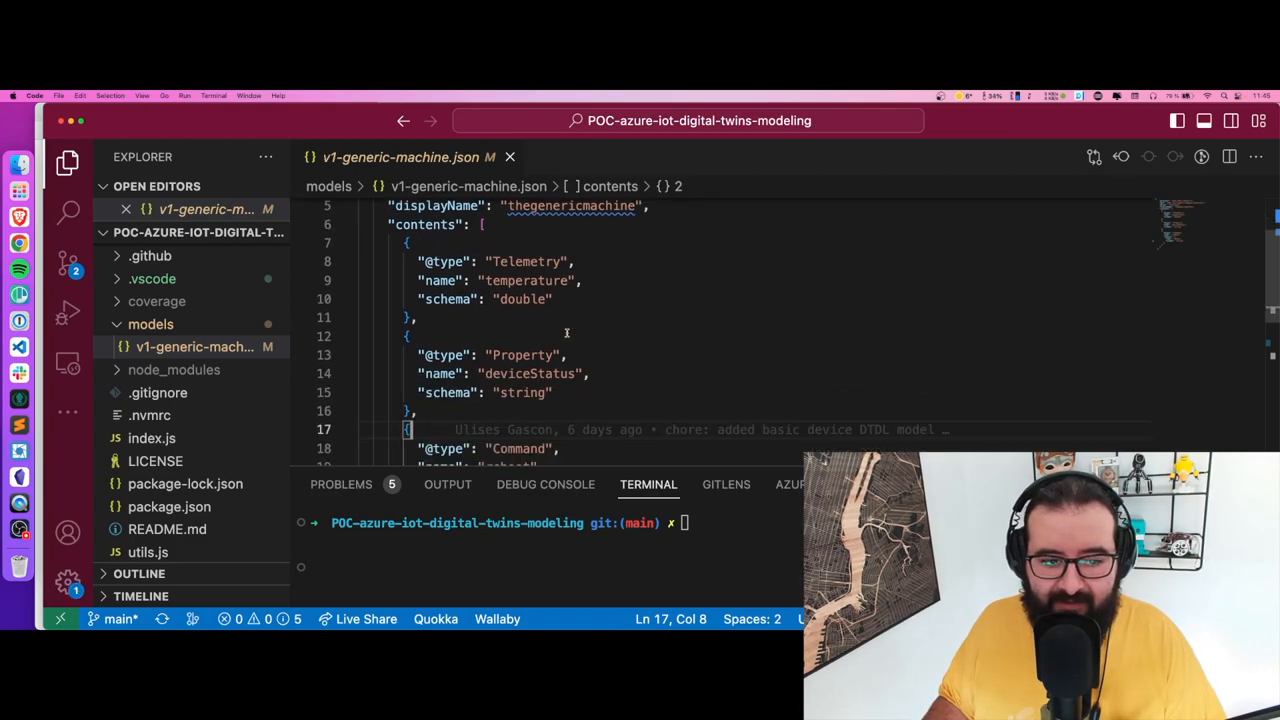
Scroll through core_library.test.js to the valid DTDL v2 model test
scroll(down, 3)
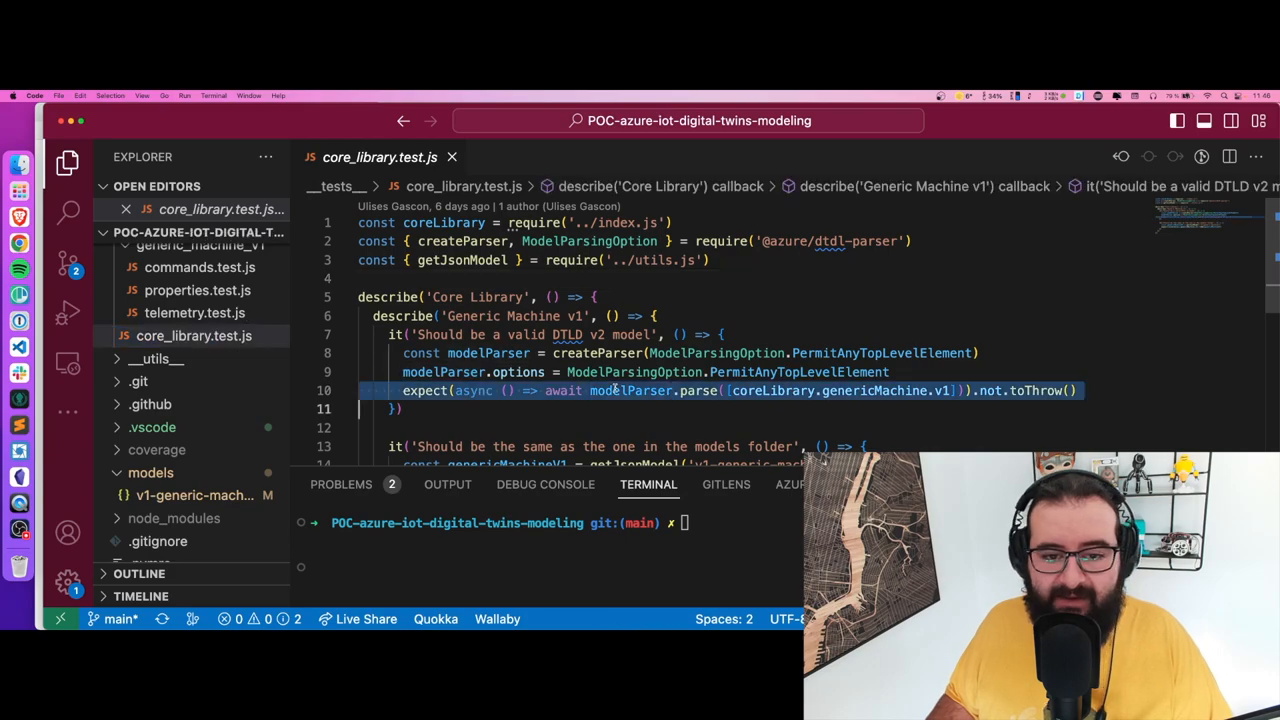
Switch from the core library test to telemetry.test.js in the editor
scroll(down, 3)
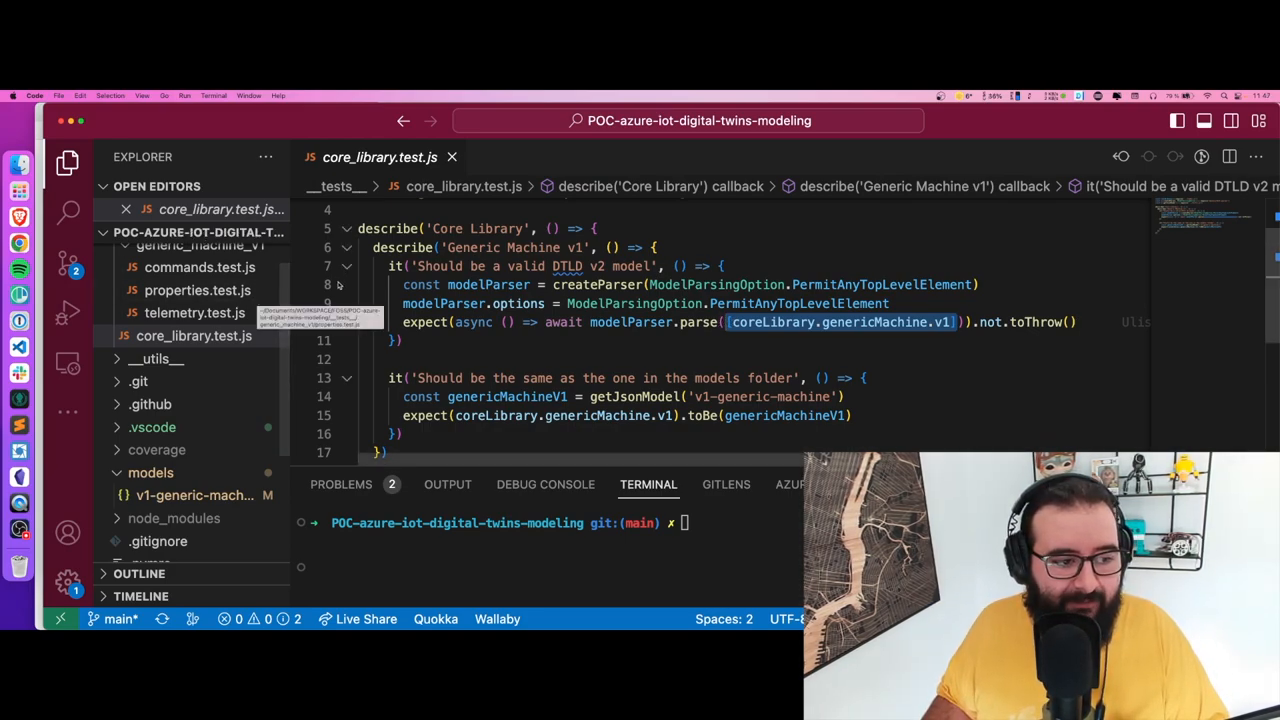
click(196, 312)
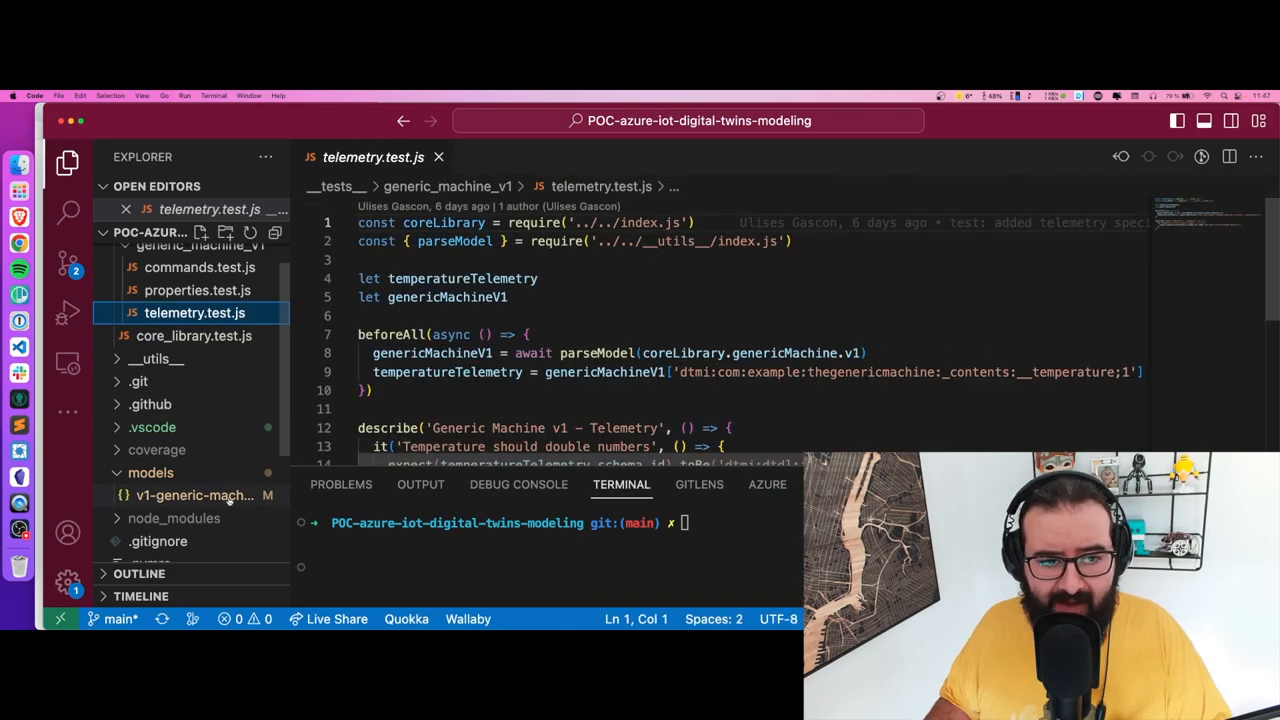
Open v1-generic-machine.json as a tab, then return to the telemetry test and scroll it
click(194, 496)
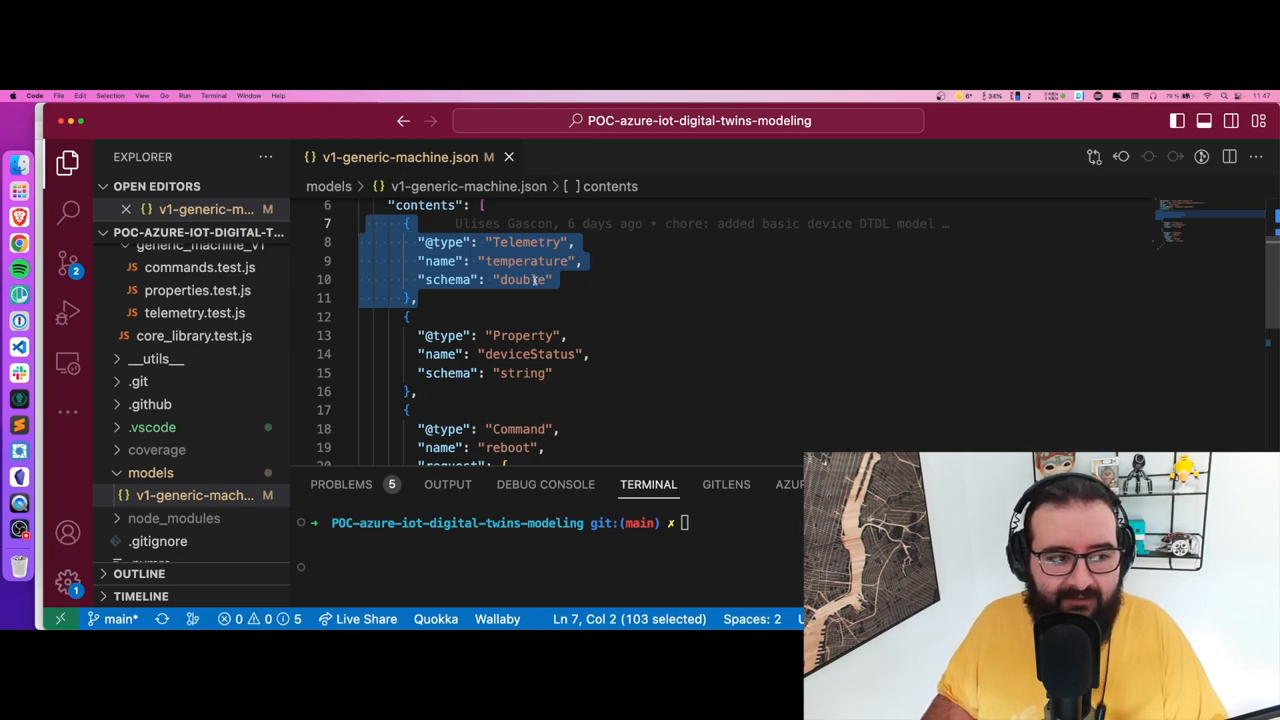
click(196, 336)
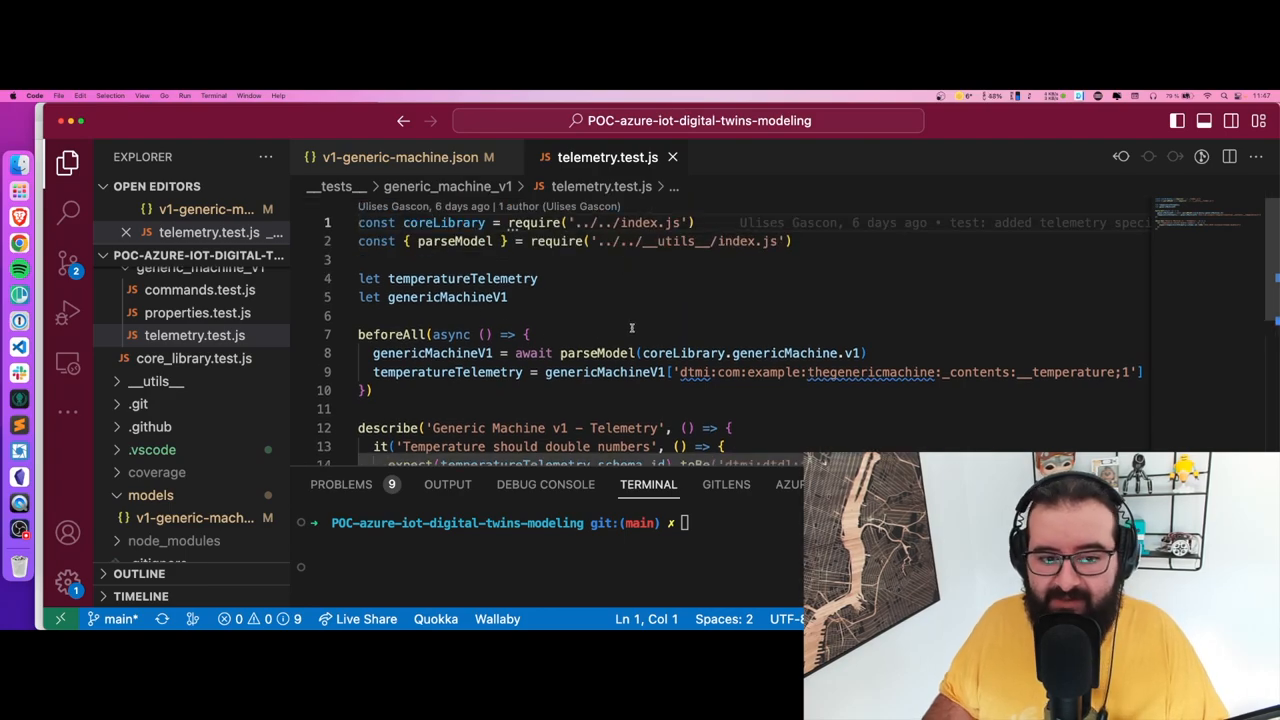
mouse_move(596, 352)
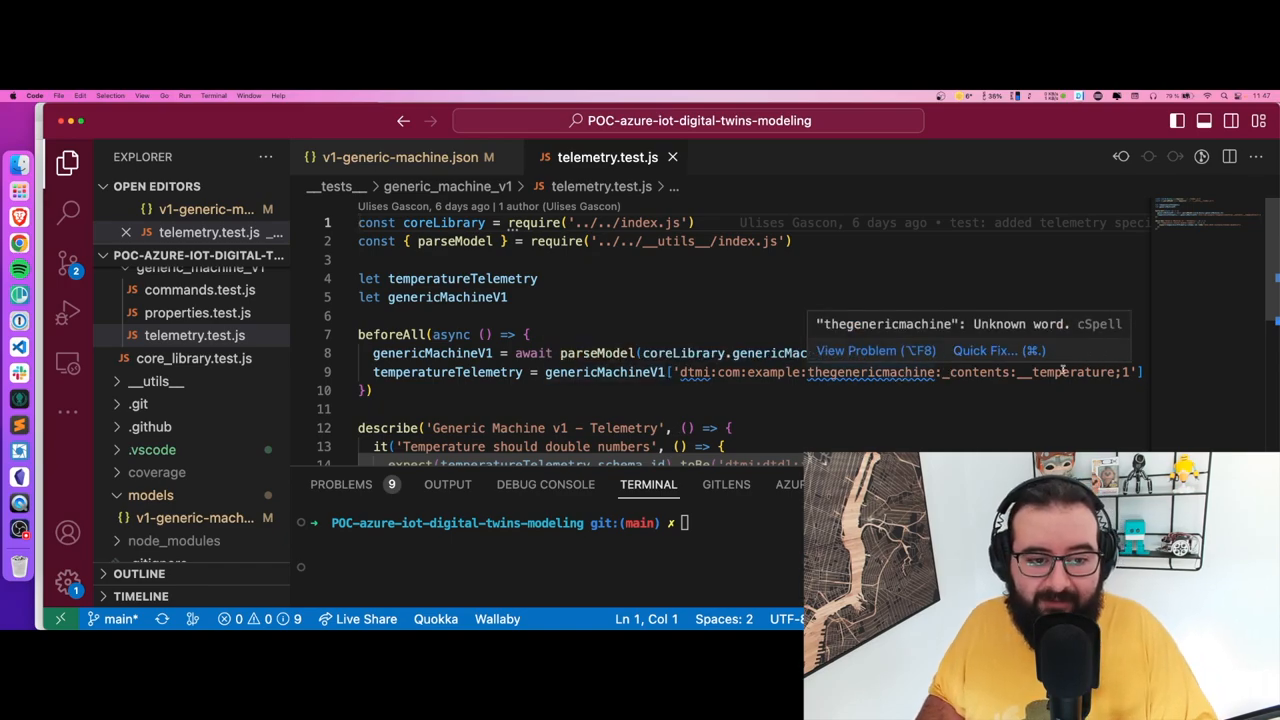
scroll(down, 3)
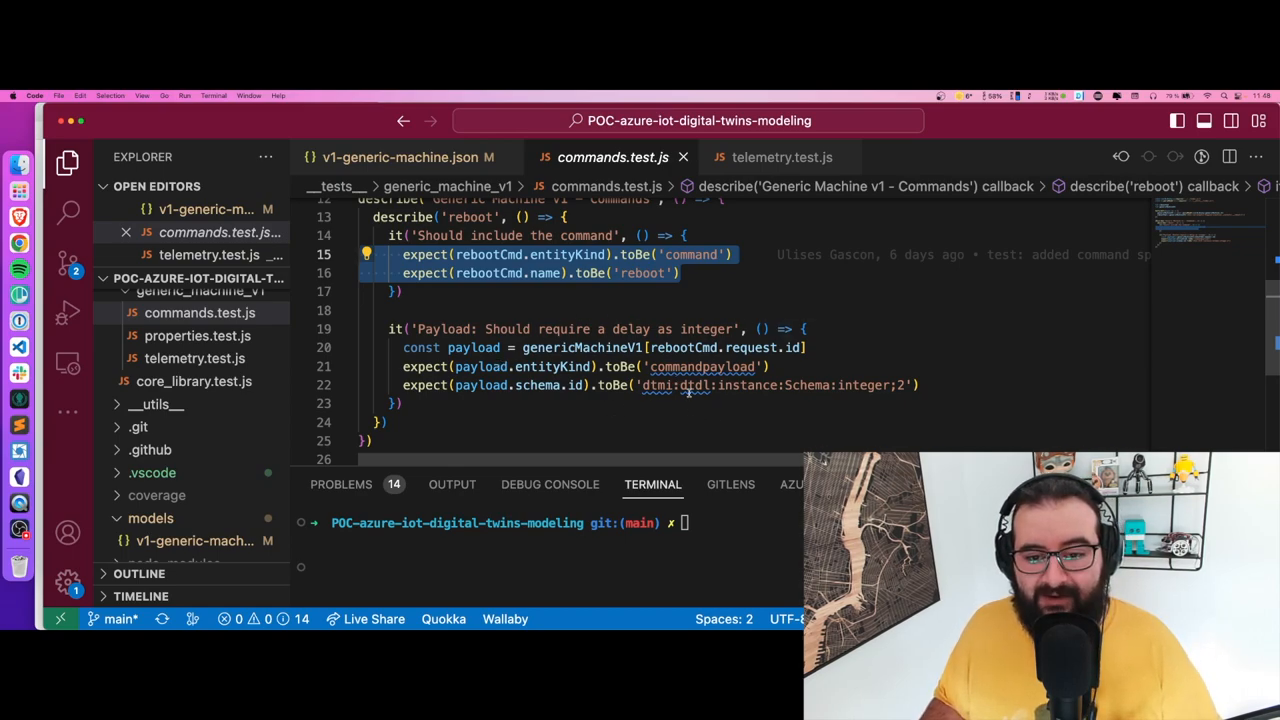
mouse_move(876, 390)
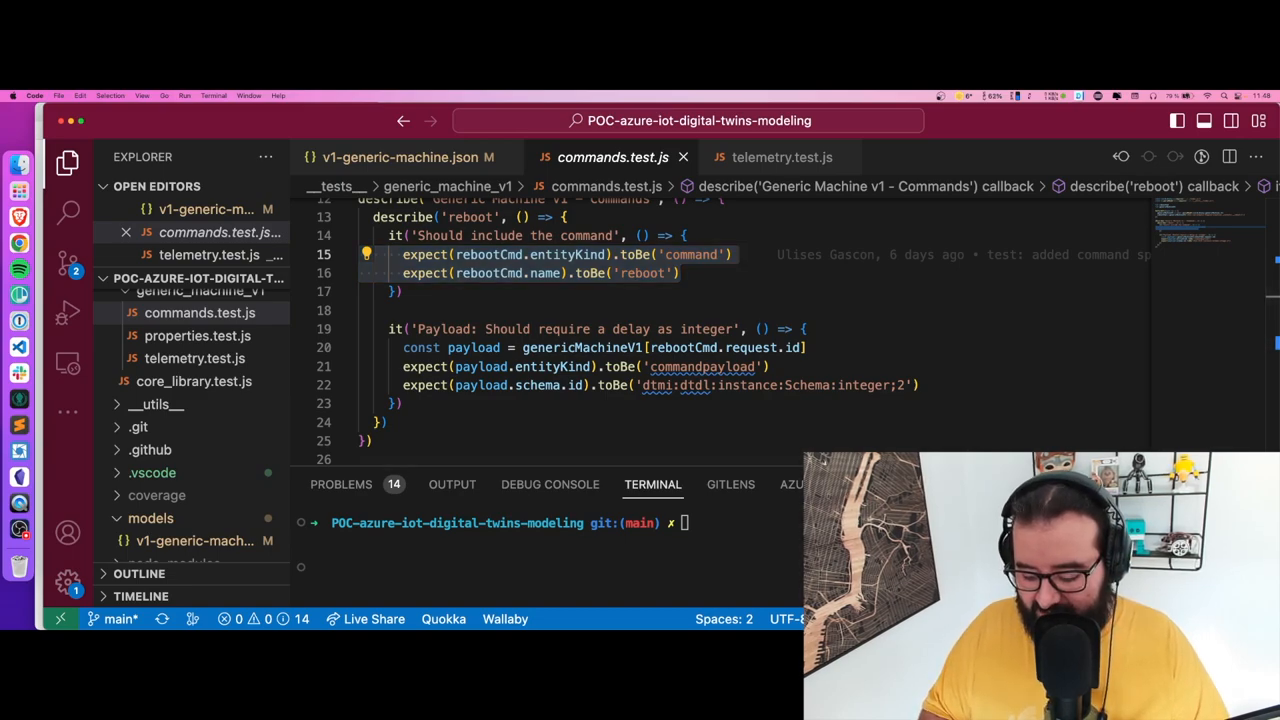
Run npm test in the terminal, which reports a commands.test.js failure
text(npm)
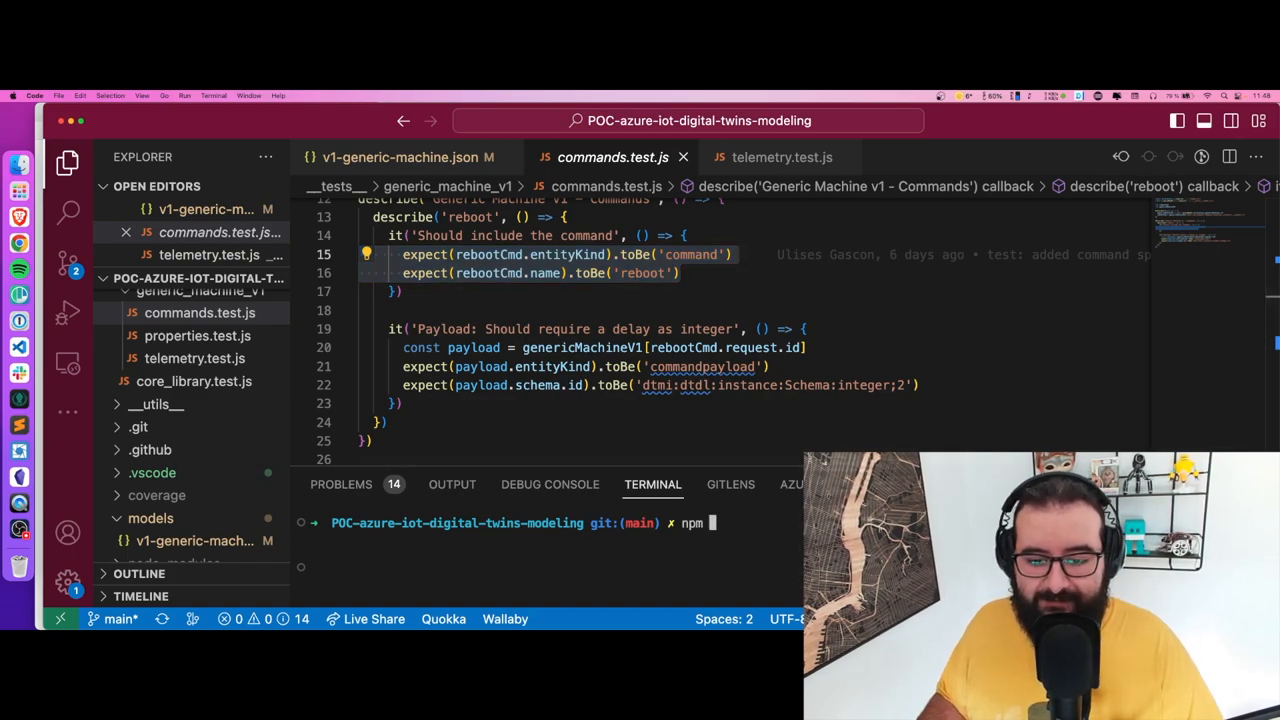
key(enter)
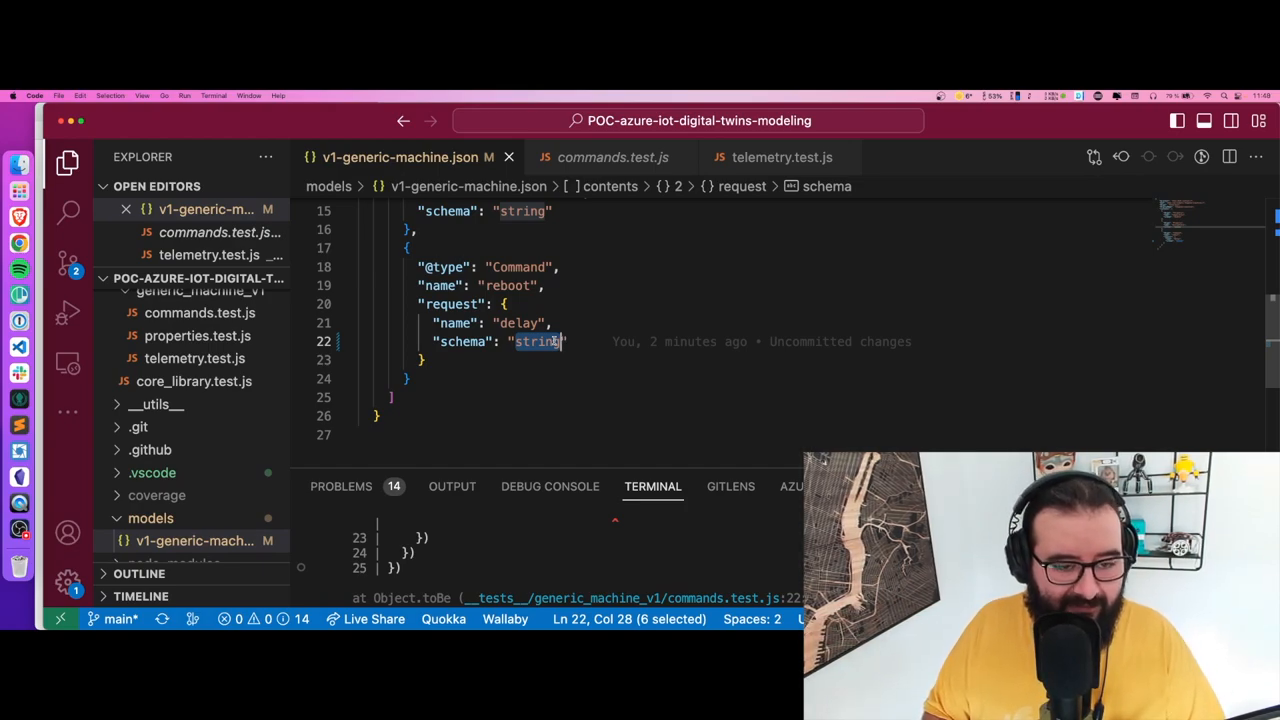
Replace the reboot delay schema value string with integer in the model file
text(in)
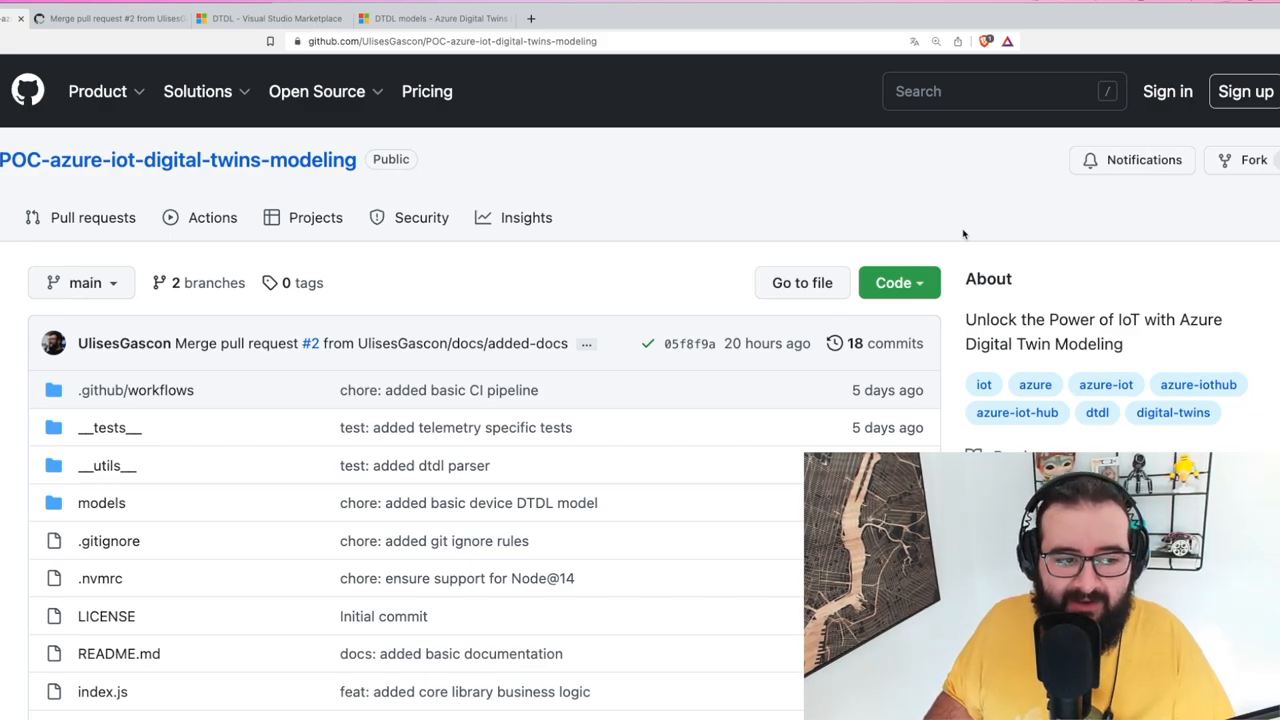
mouse_move(196, 398)
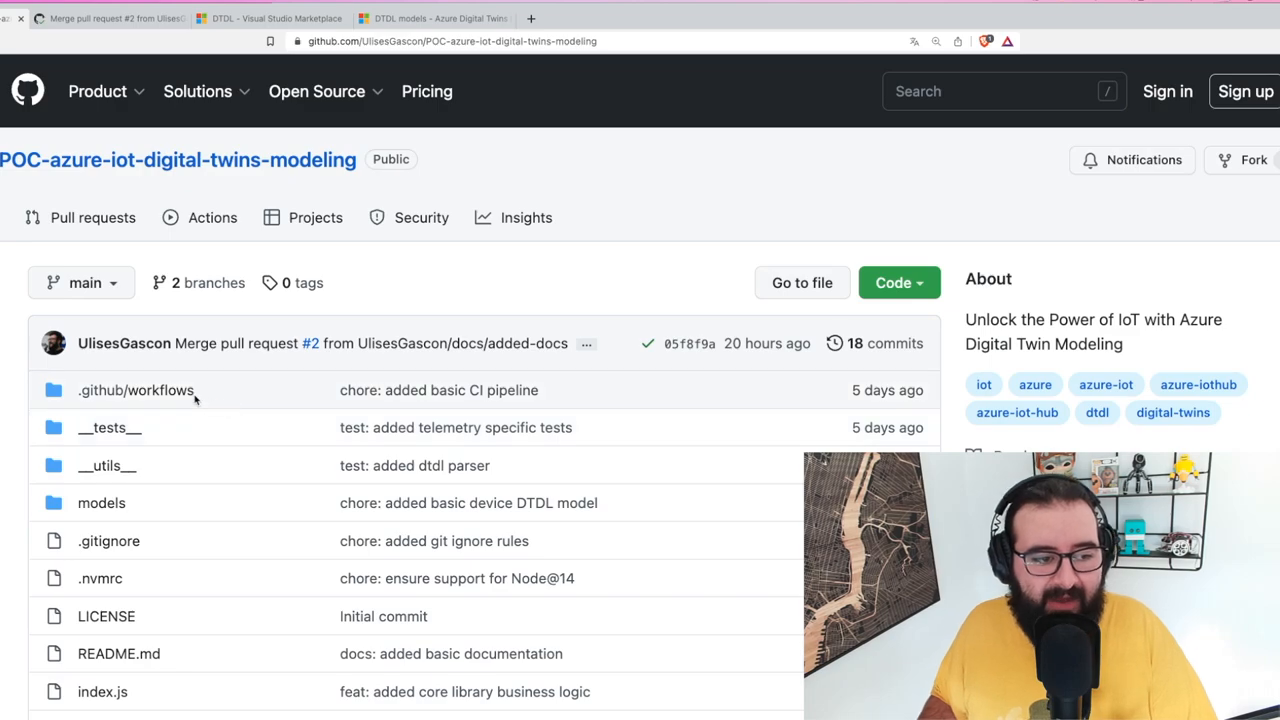
View .github/workflows/check.yml with its main-branch triggers and Node 14–19 matrix
click(134, 390)
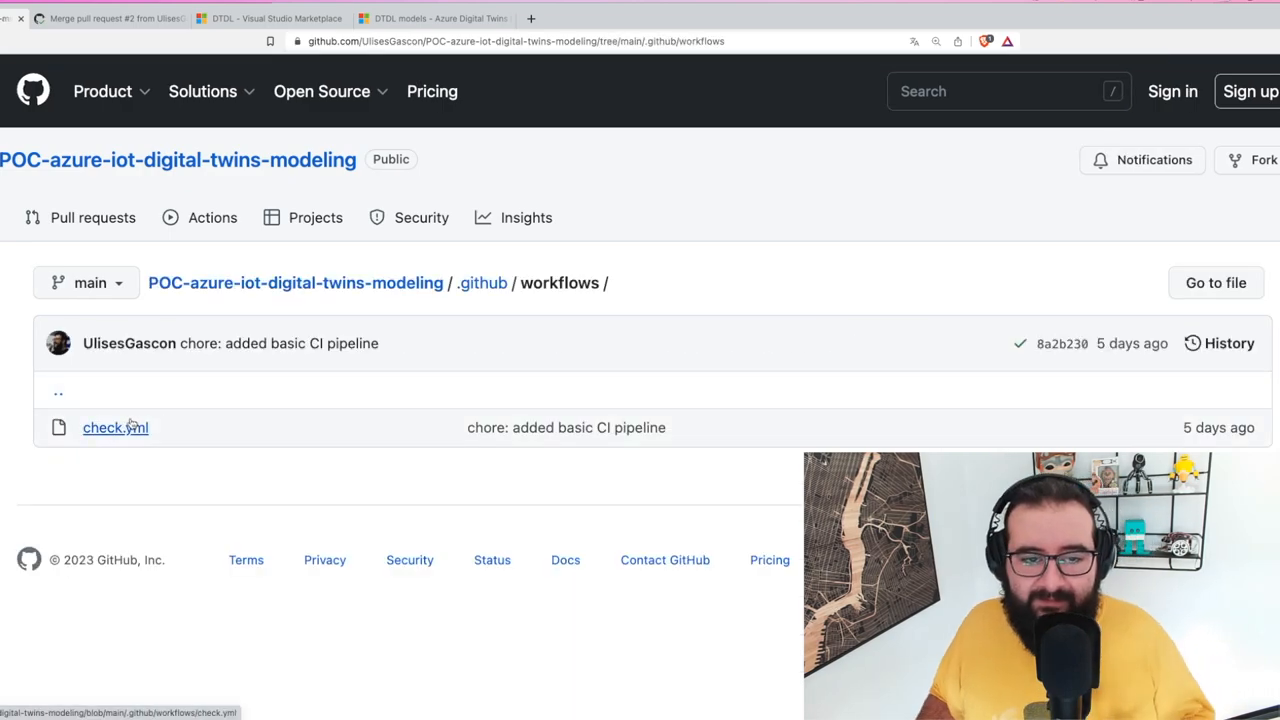
click(116, 428)
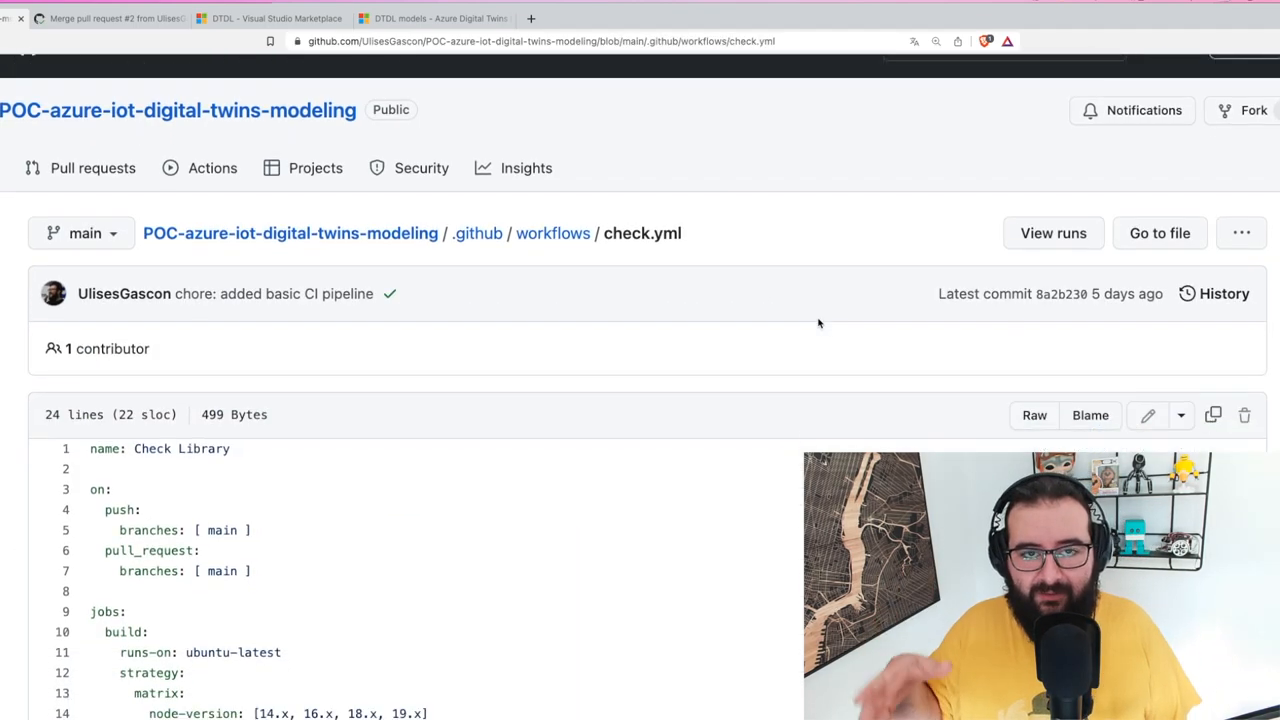
scroll(down, 3)
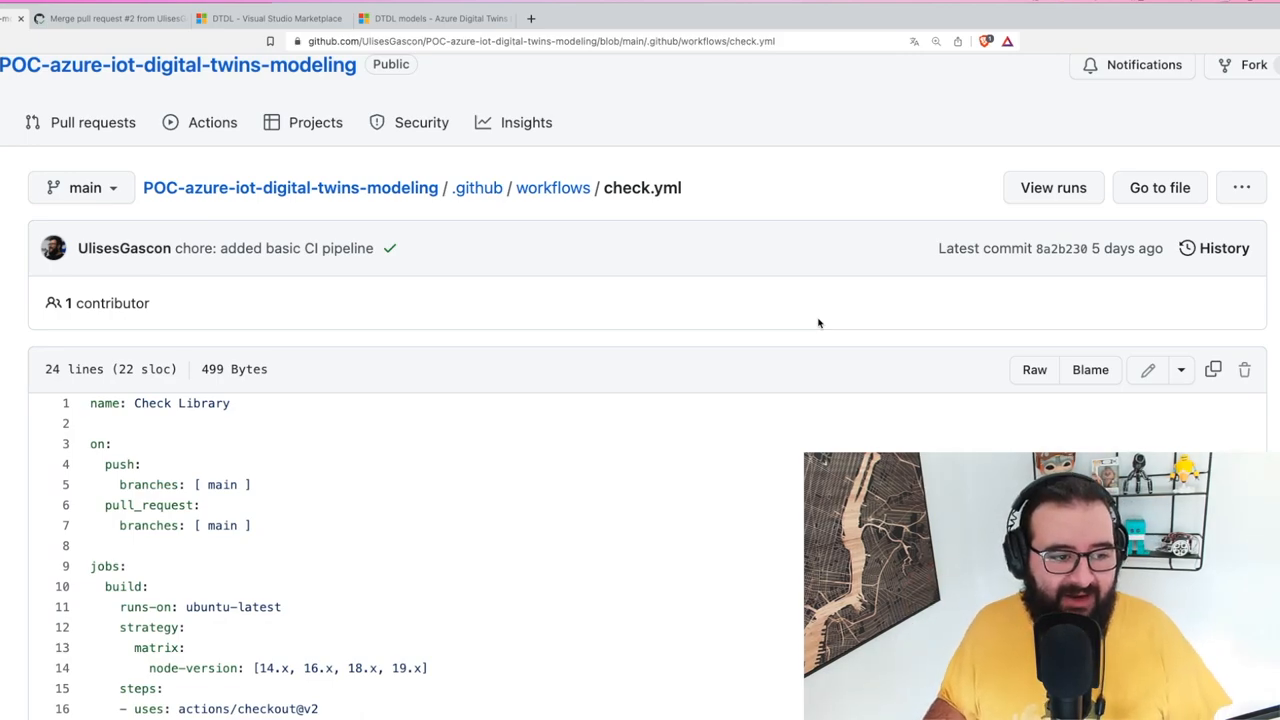
scroll(down, 3)
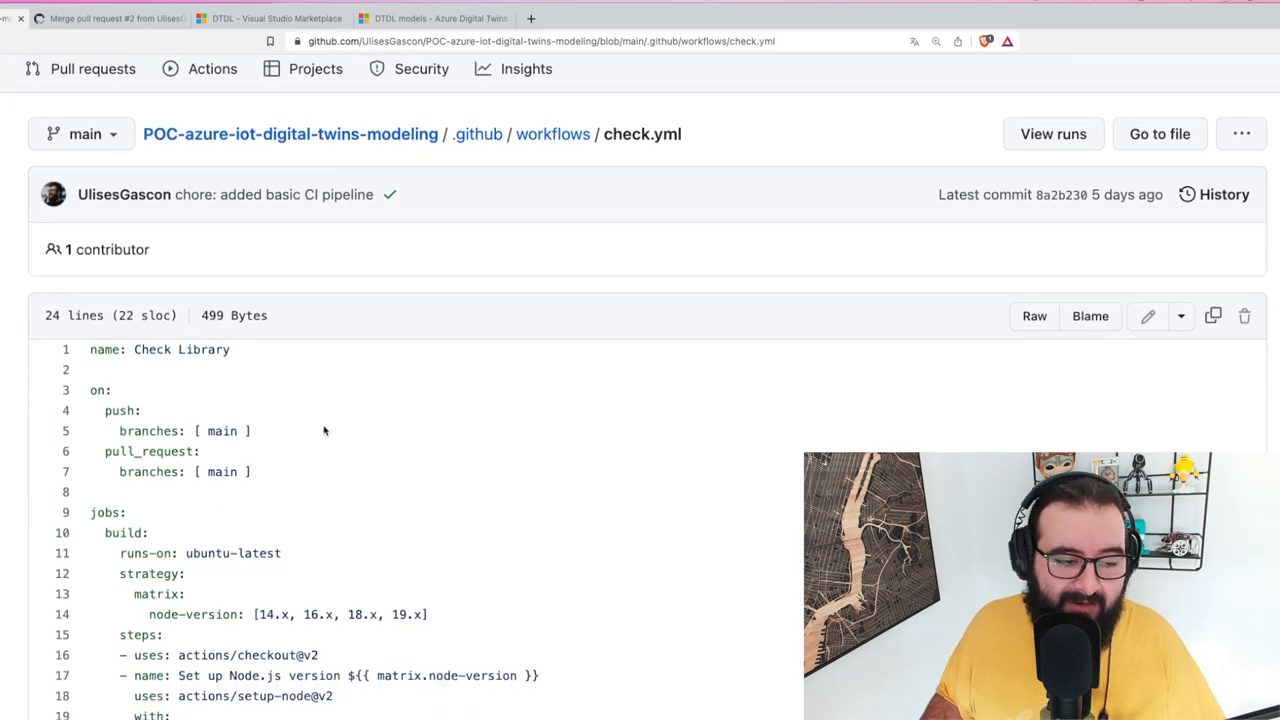
scroll(down, 3)
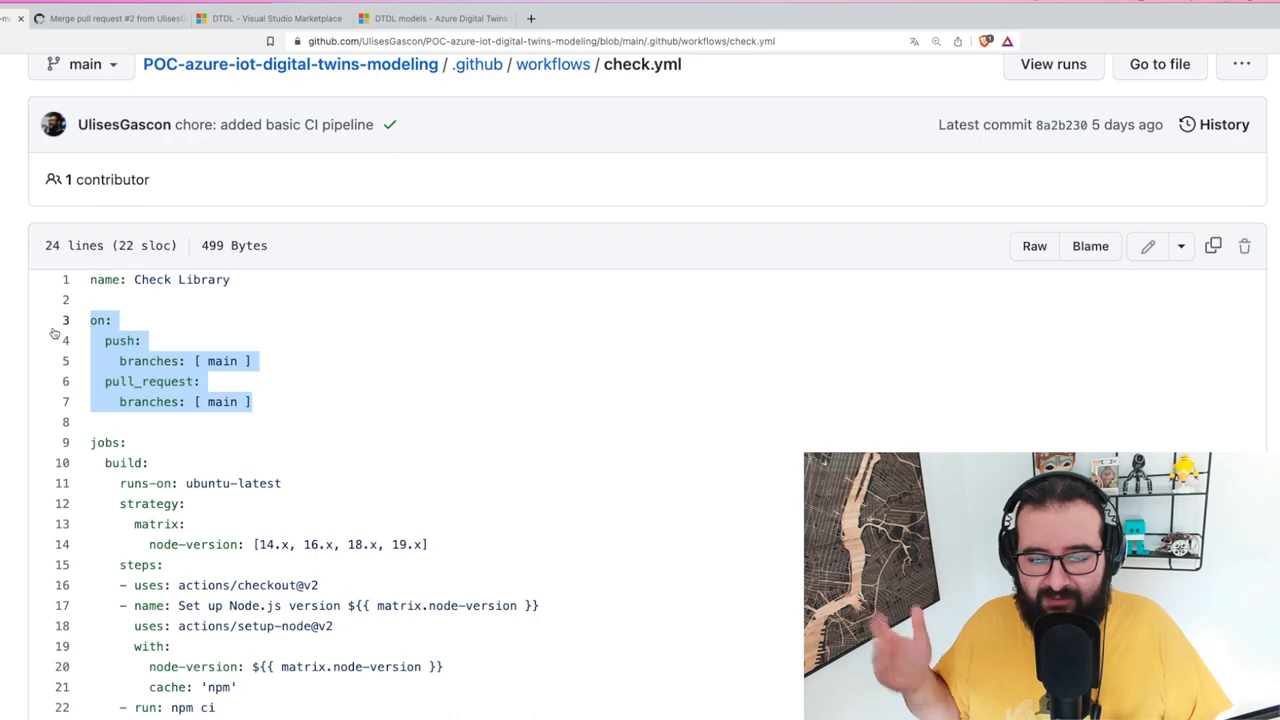
mouse_move(322, 392)
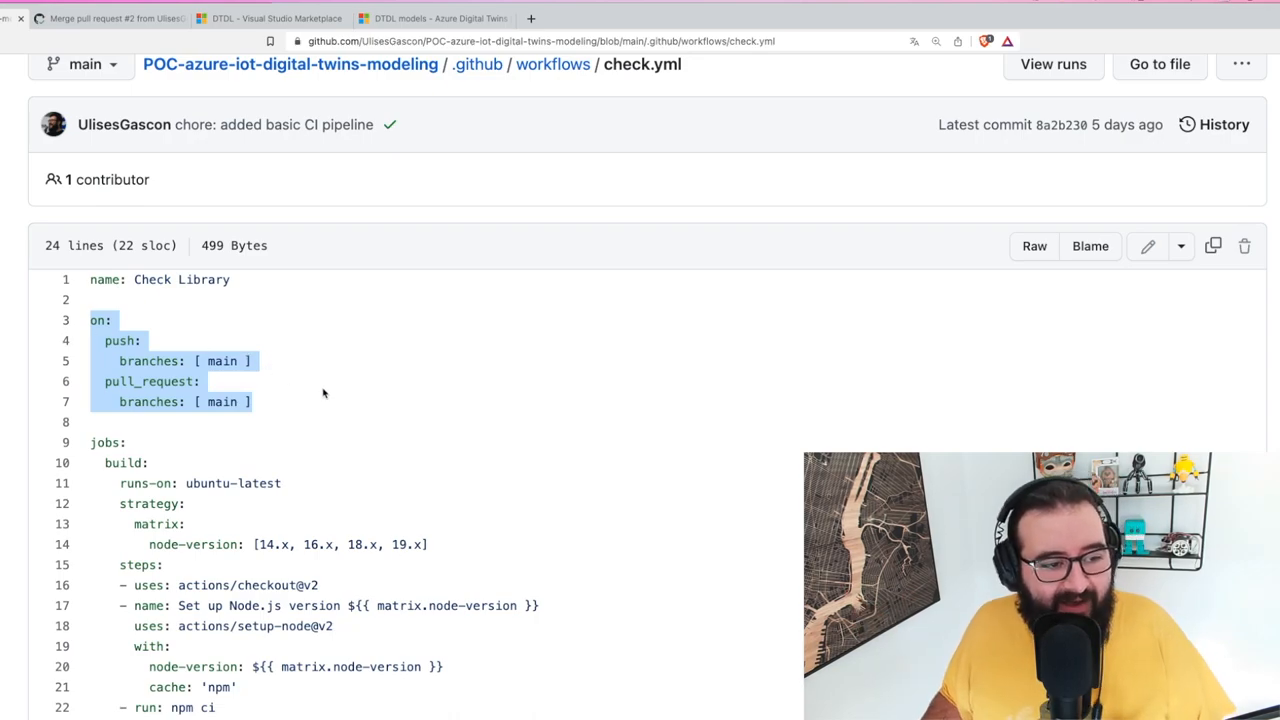
scroll(down, 3)
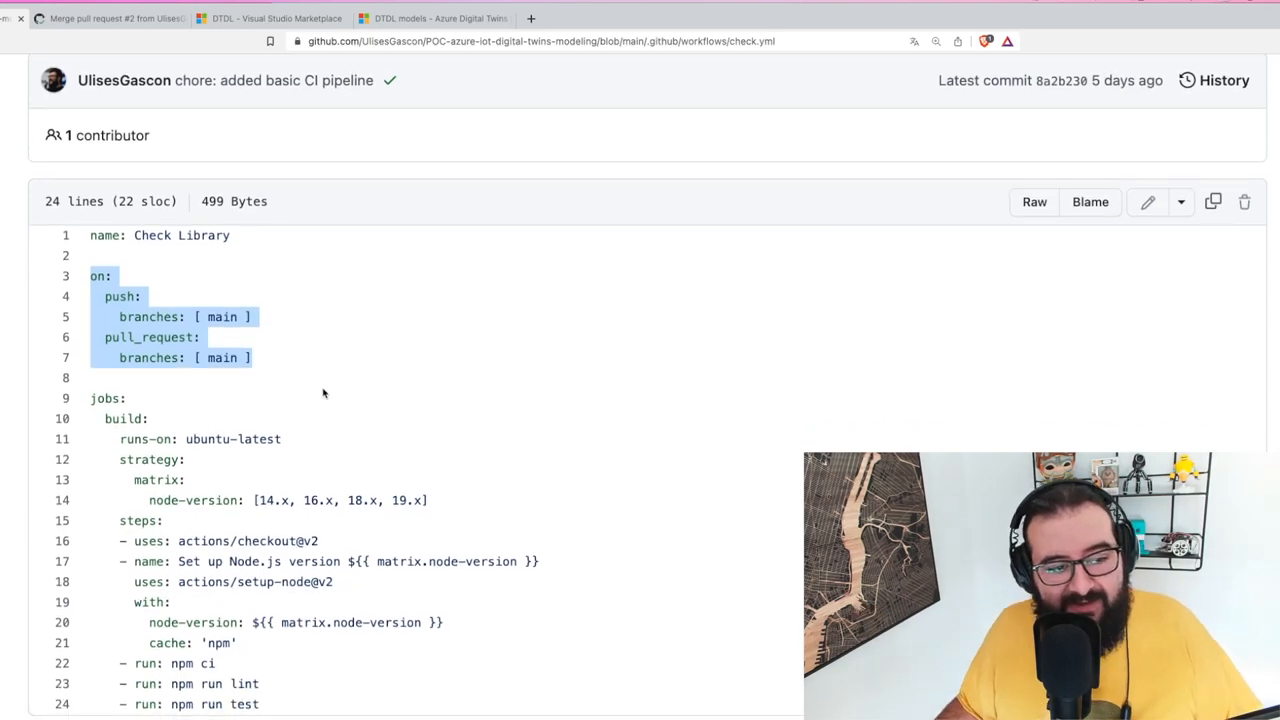
scroll(down, 3)
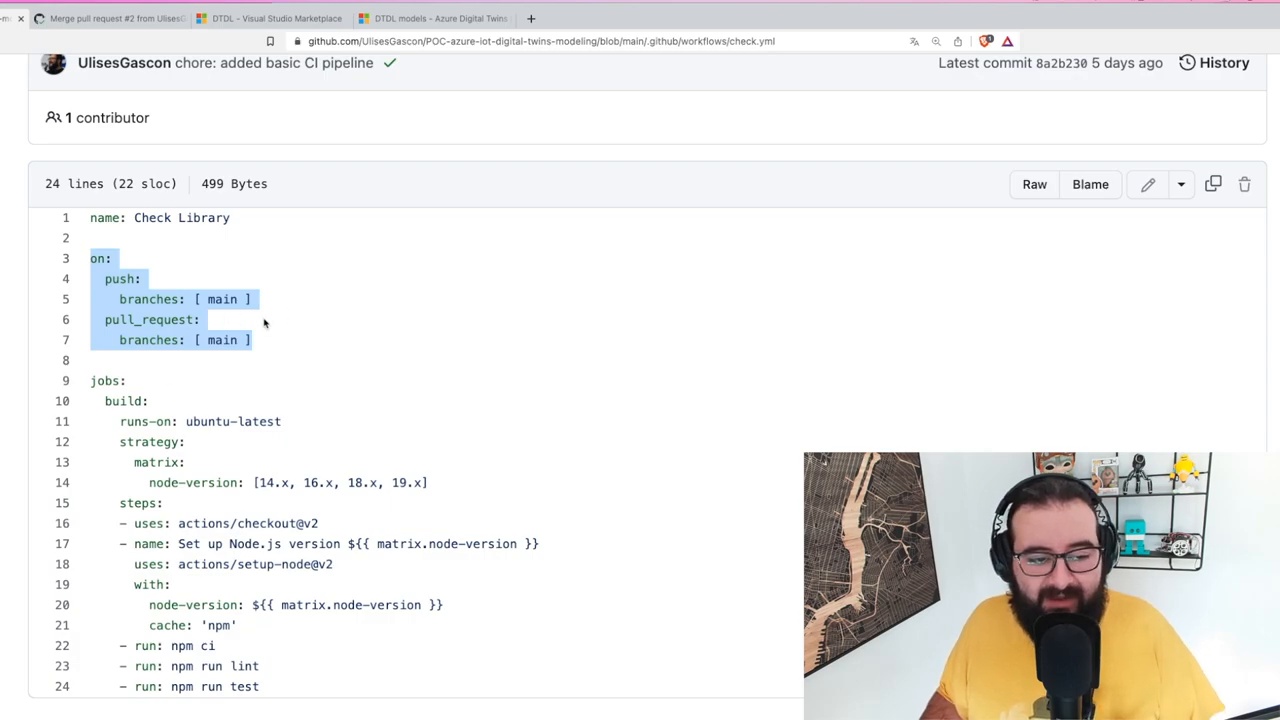
scroll(down, 3)
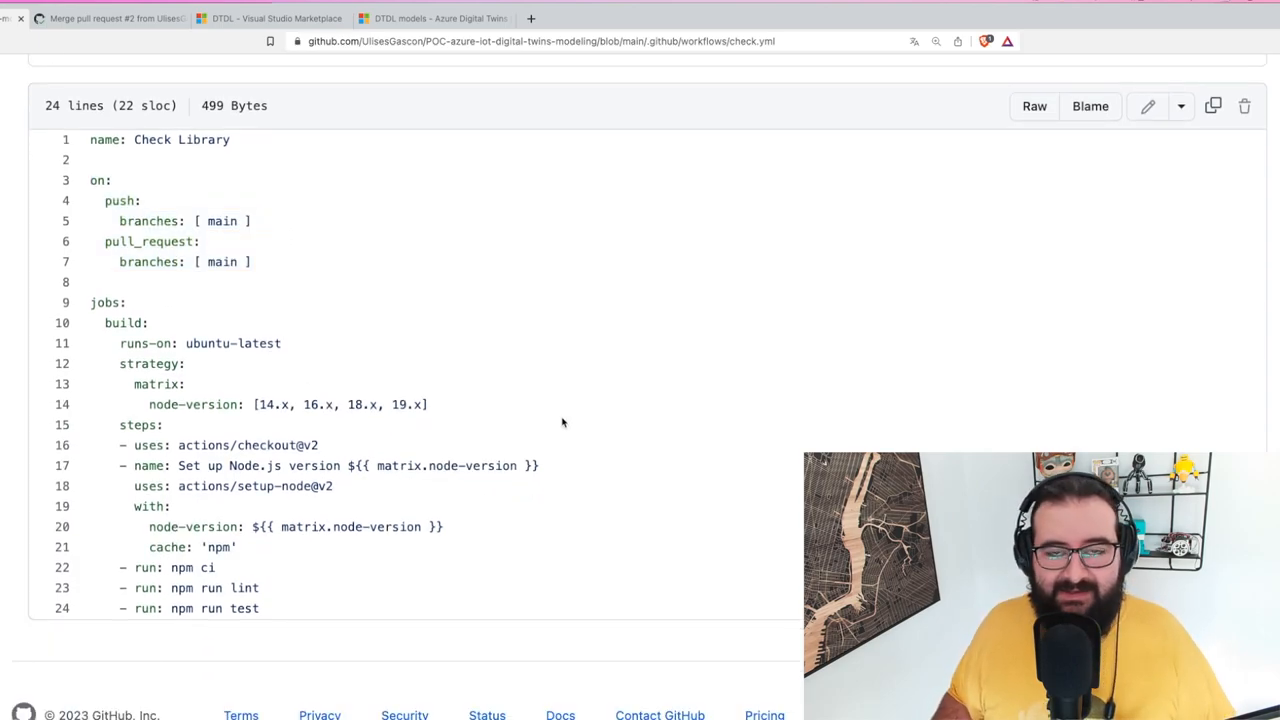
drag(120, 364, 164, 424)
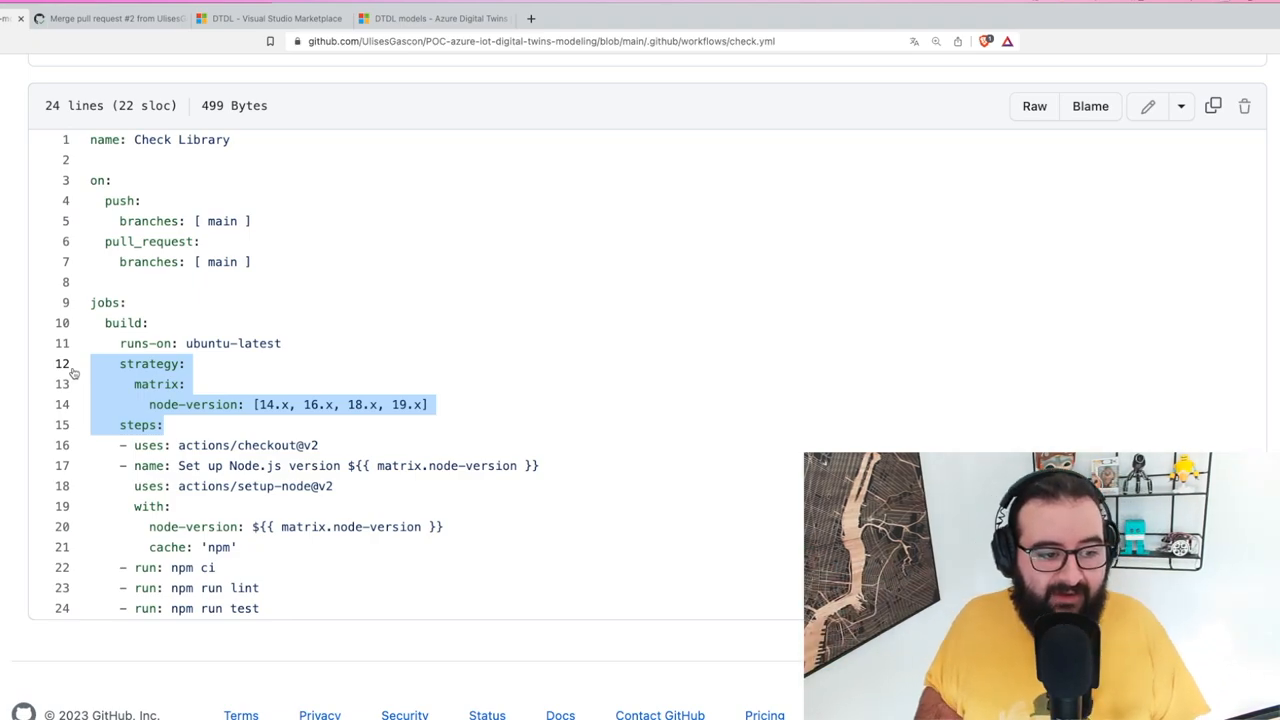
scroll(down, 3)
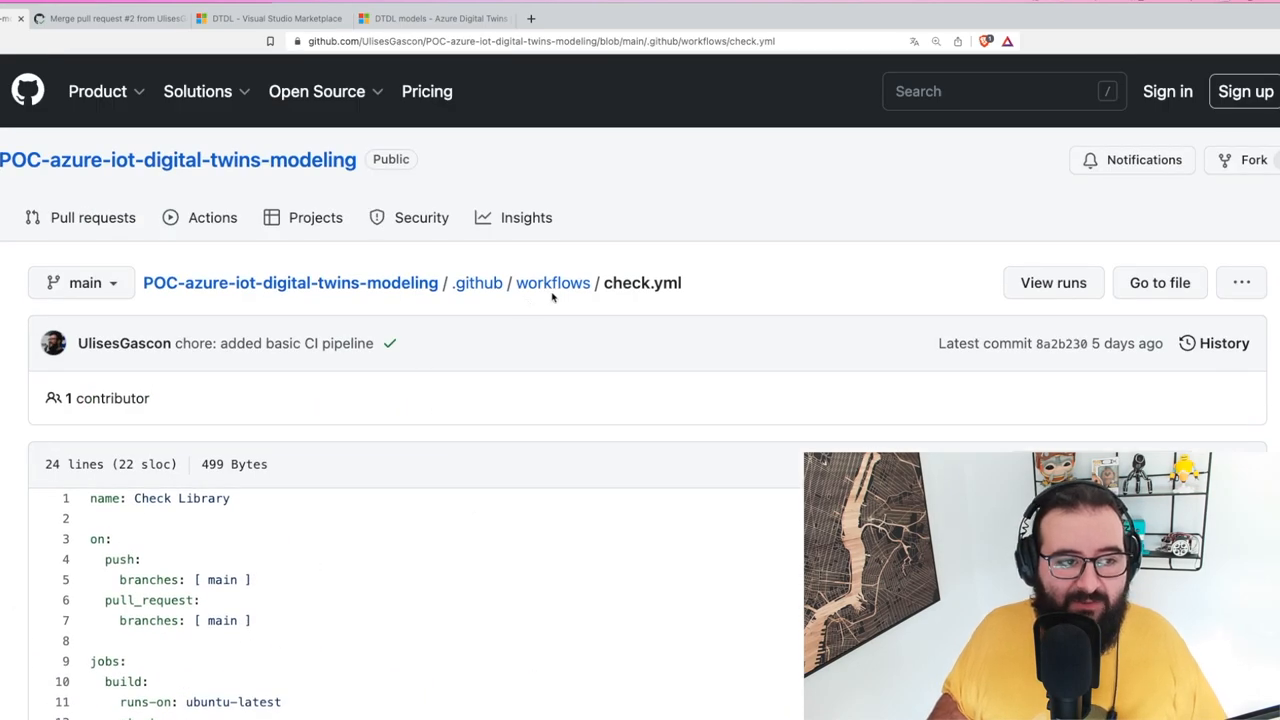
From Actions, view the latest run's build (14.x) job with all steps successful
scroll(down, 3)
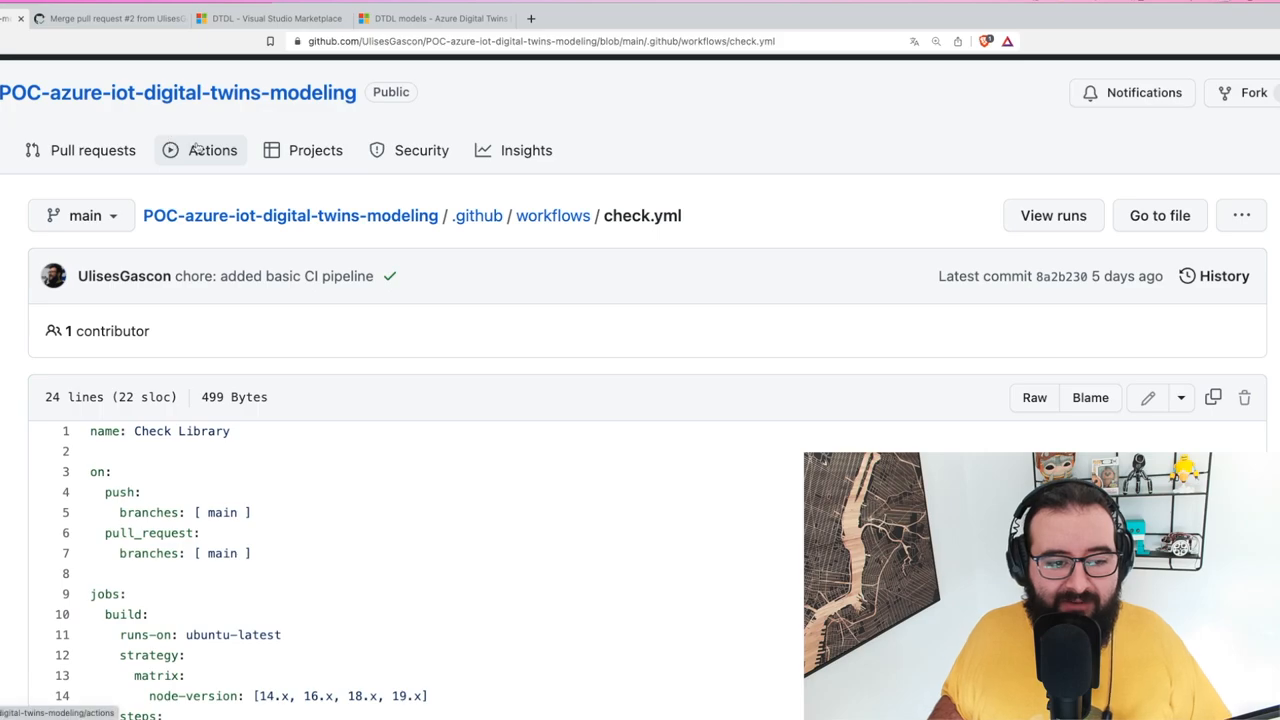
click(212, 150)
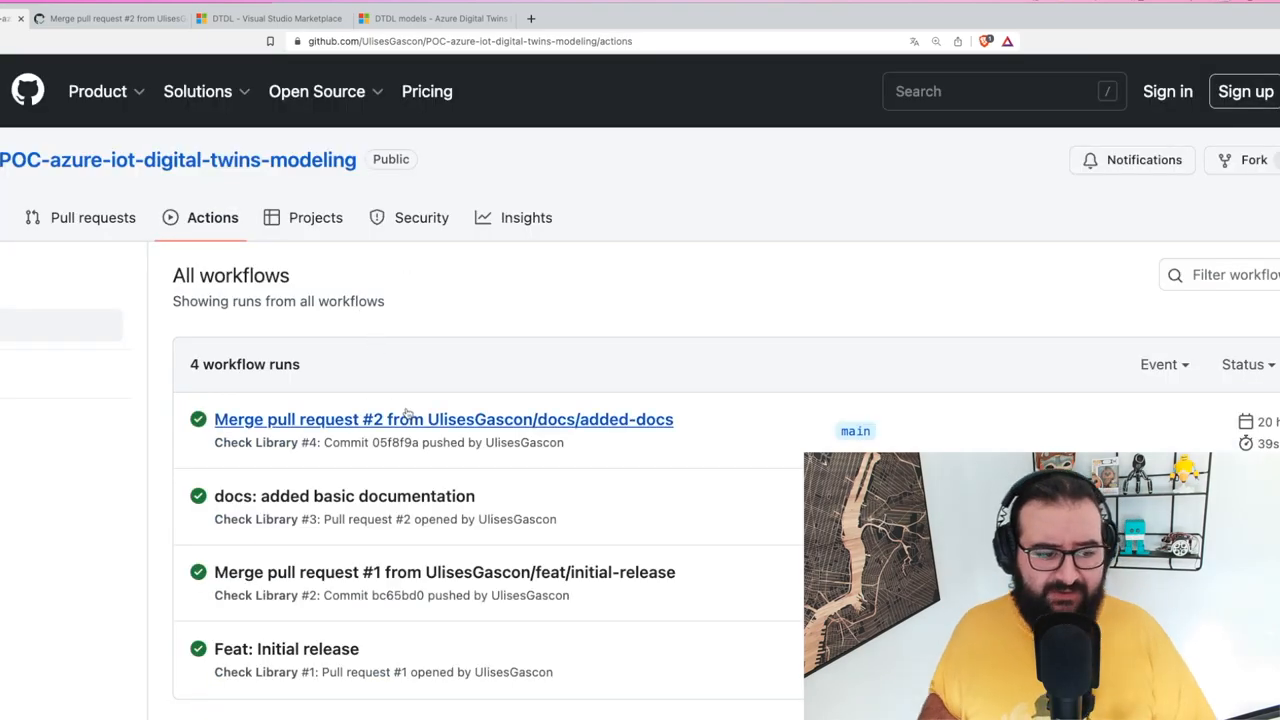
click(444, 420)
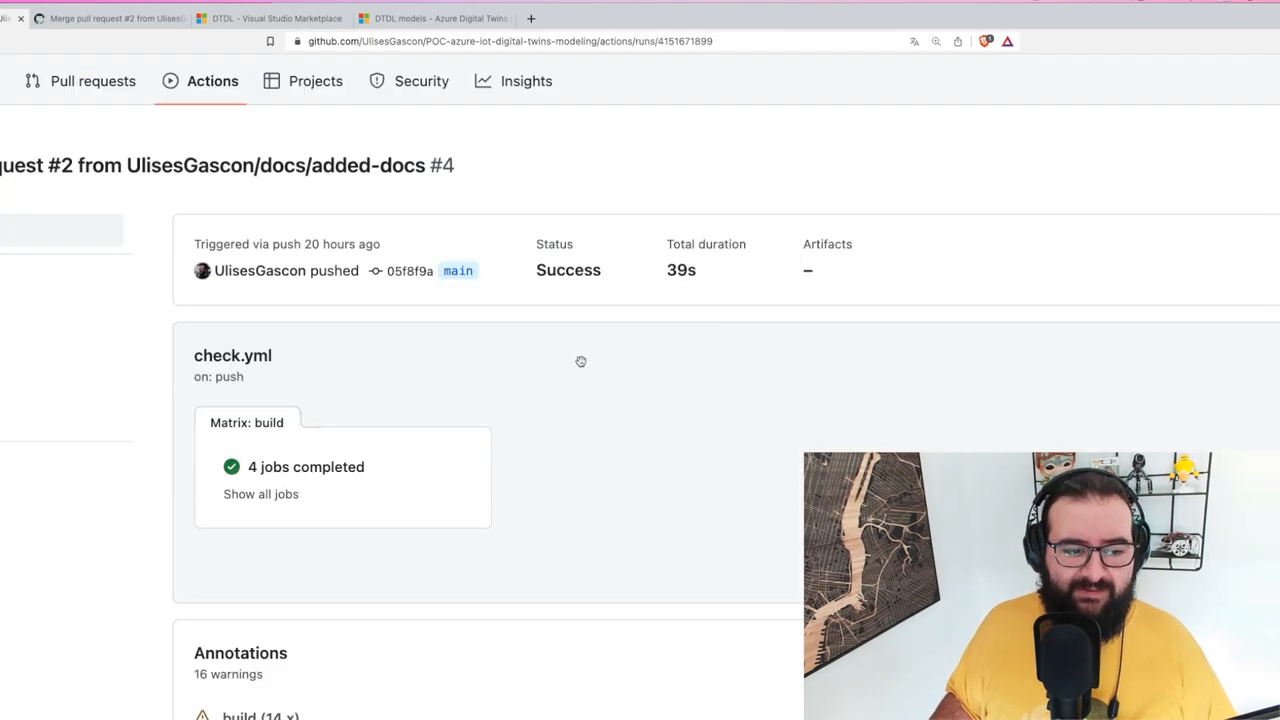
click(260, 492)
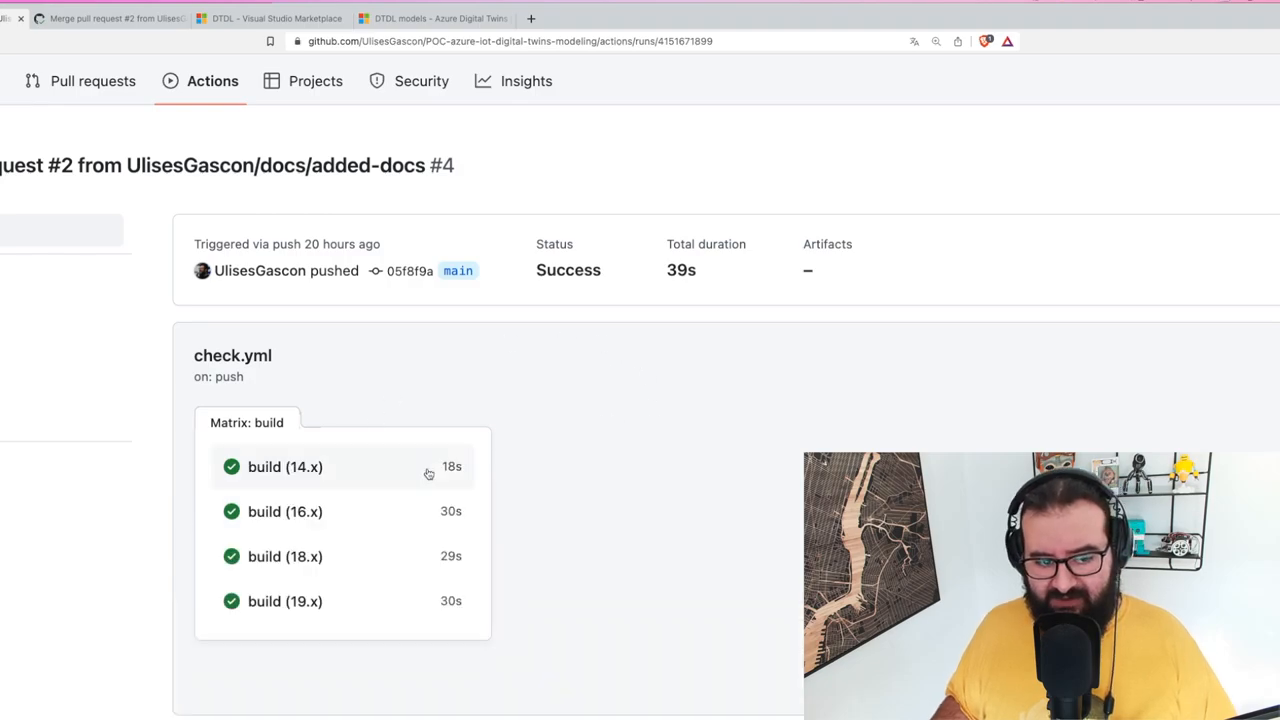
mouse_move(562, 448)
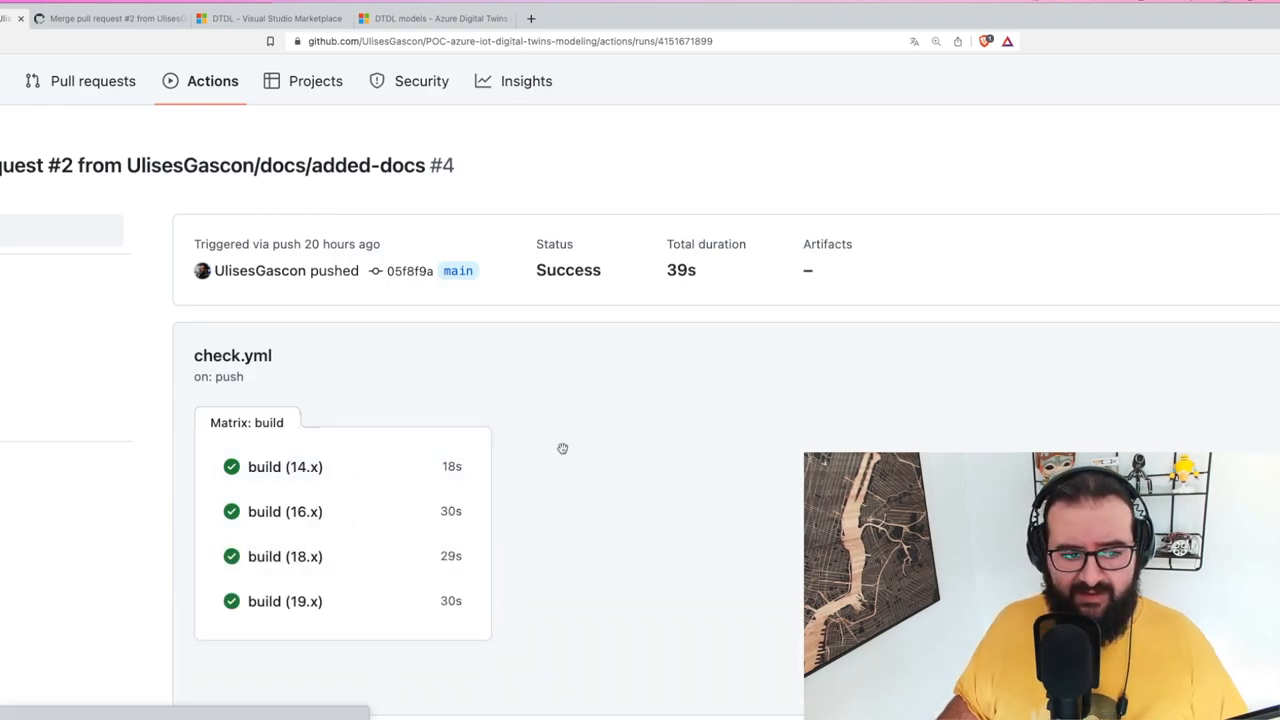
click(284, 468)
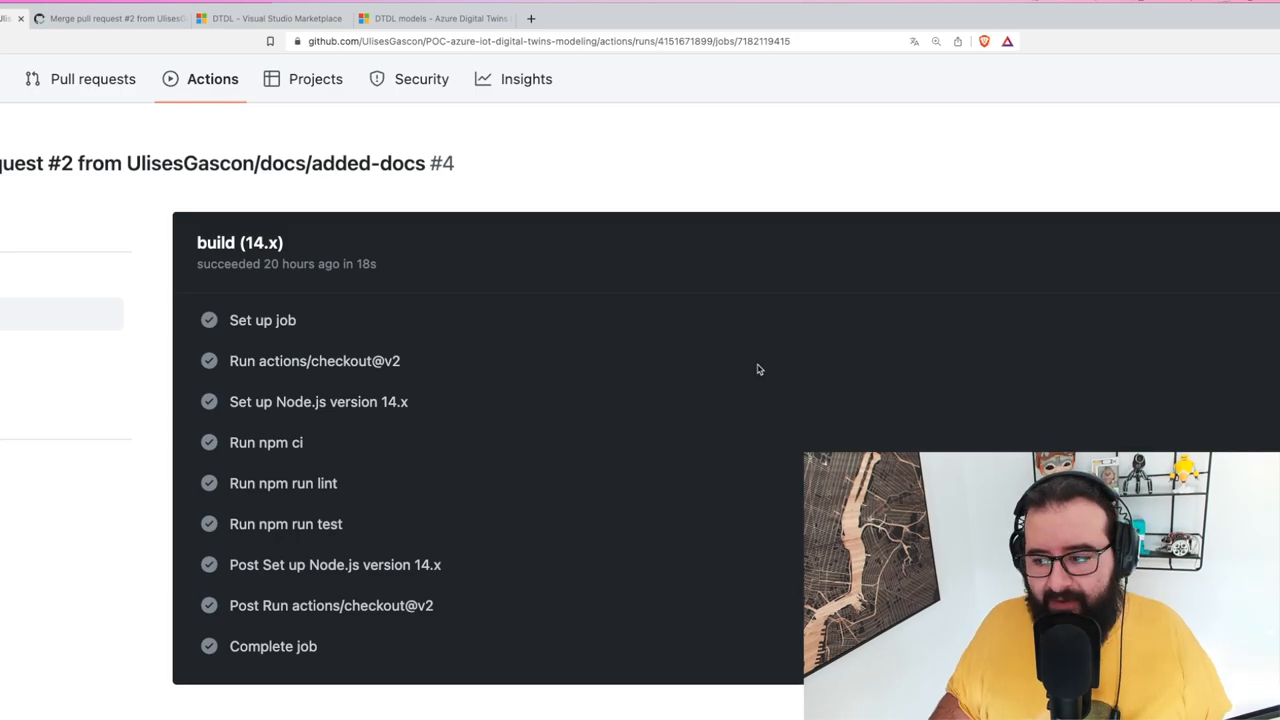
Switch the browser to the DTDL Visual Studio Marketplace extension page
click(204, 18)
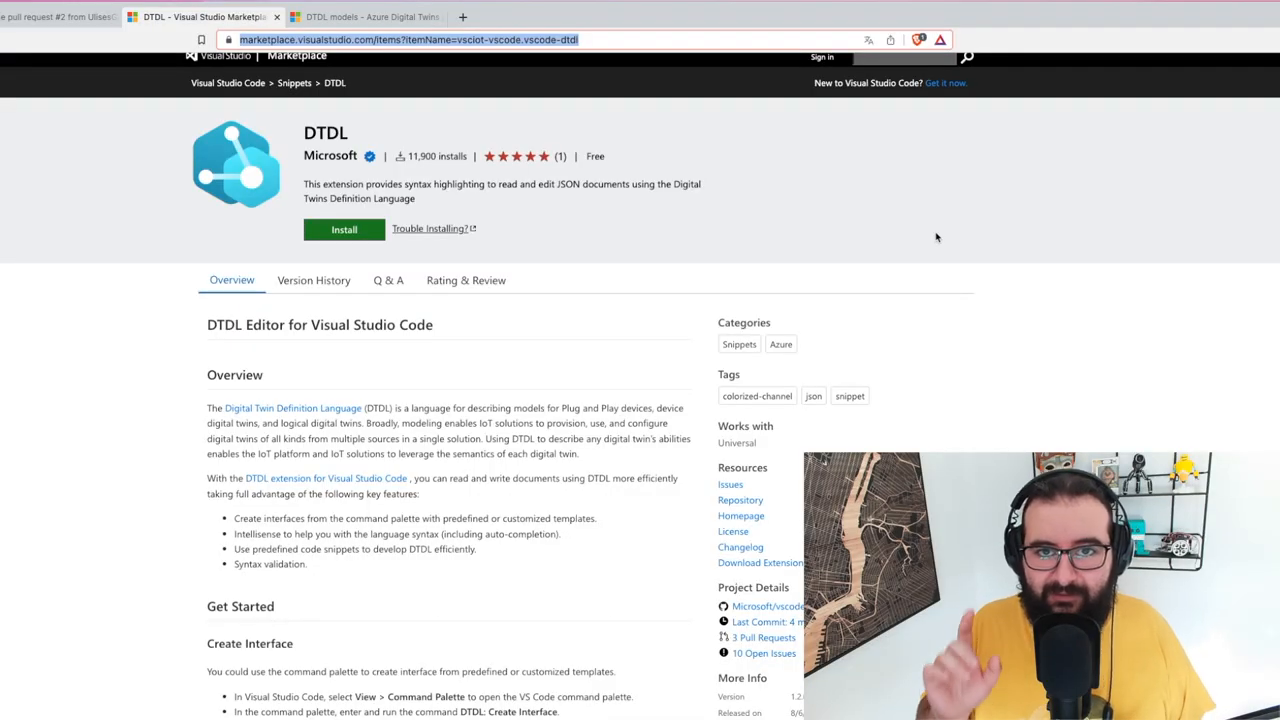